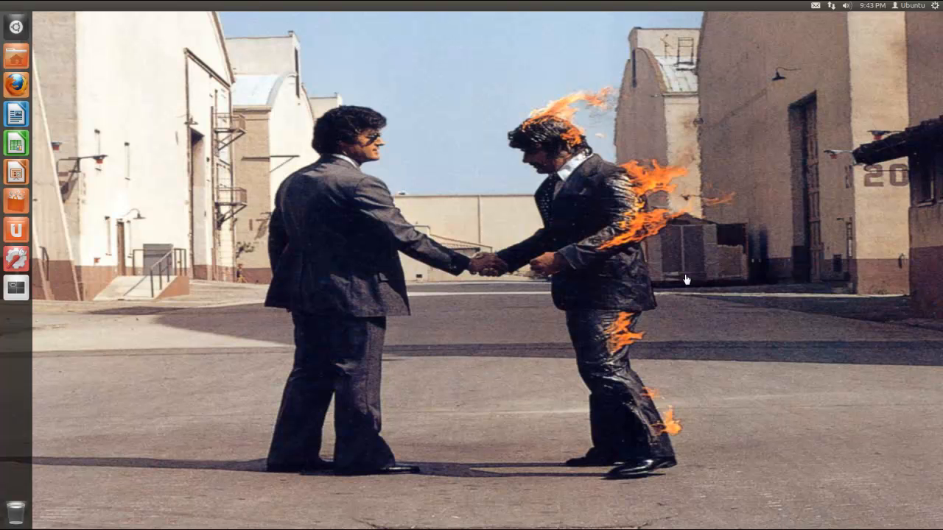
mouse_move(451, 194)
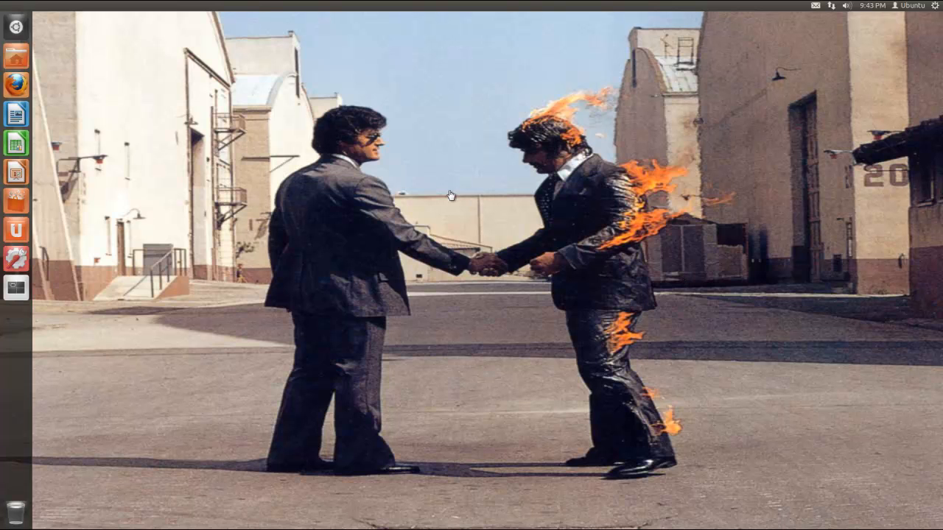
mouse_move(15, 26)
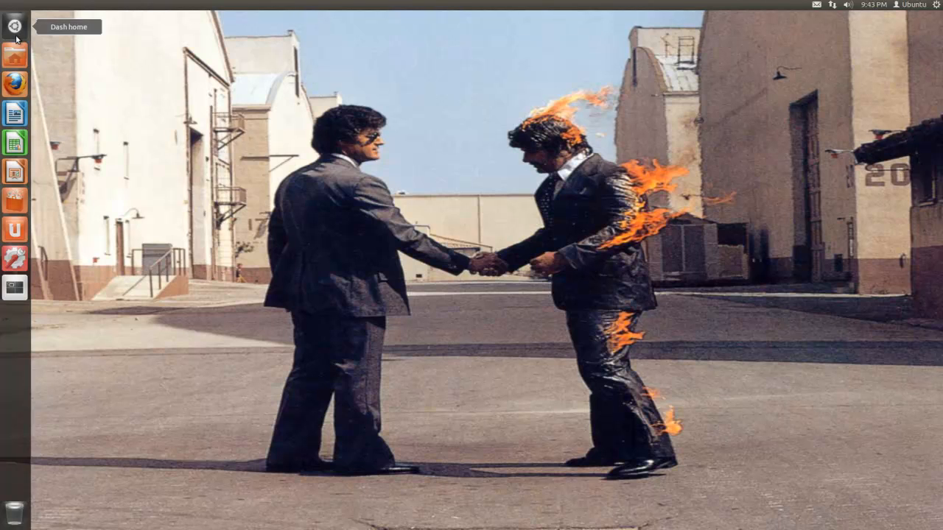
- Launch Terminal from the Dash search for 'term' and position its window on the desktop
click(15, 27)
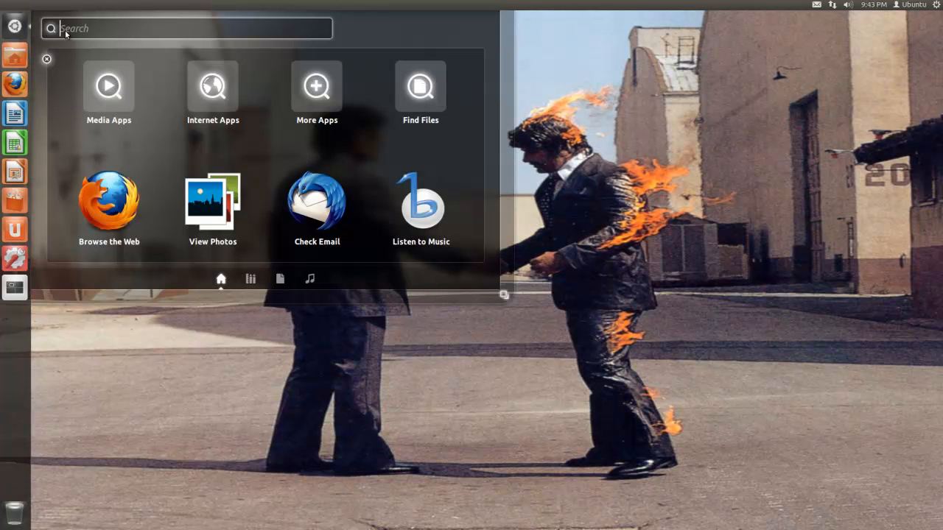
text(term)
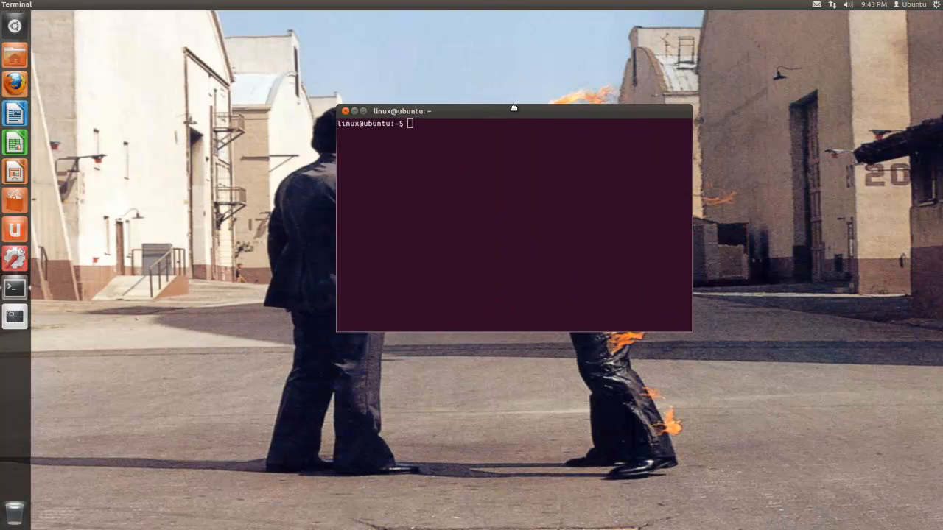
drag(513, 112, 450, 117)
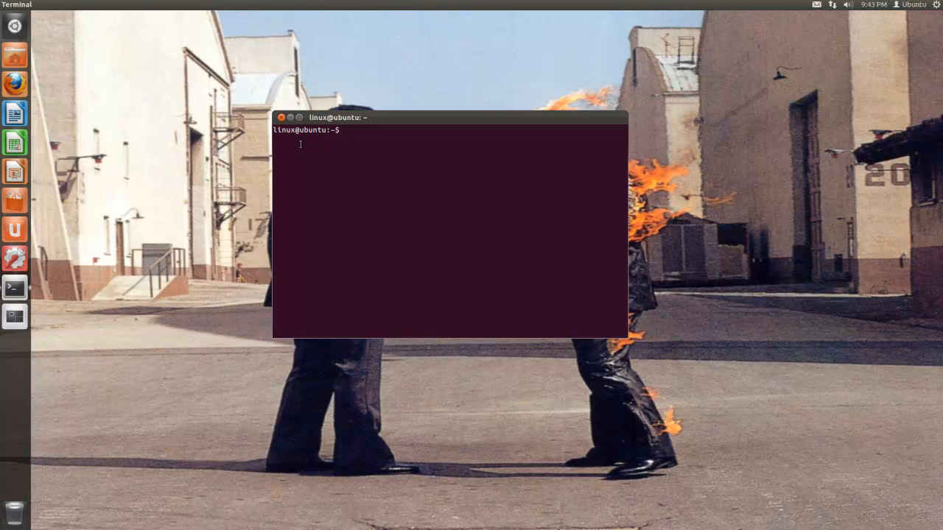
- Run pwd and ls in the terminal, with the Home folder opened in the file browser alongside
click(449, 221)
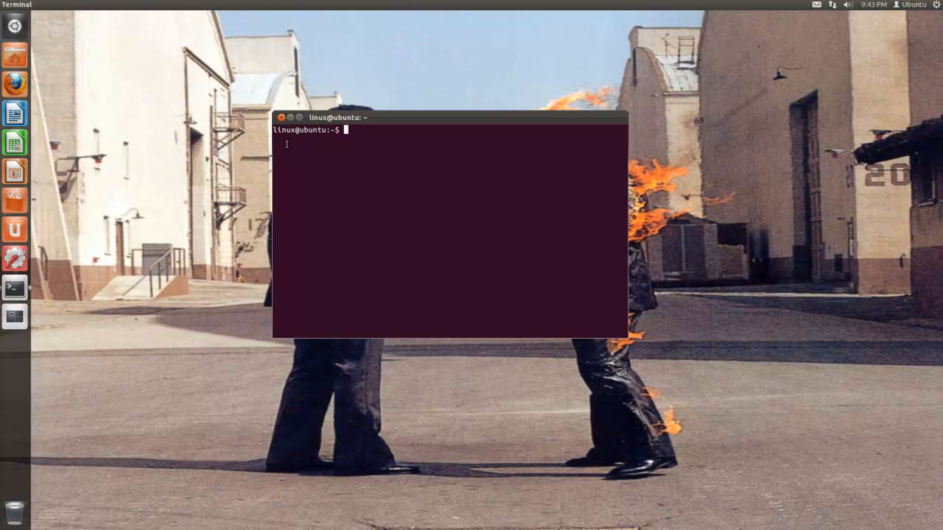
mouse_move(330, 141)
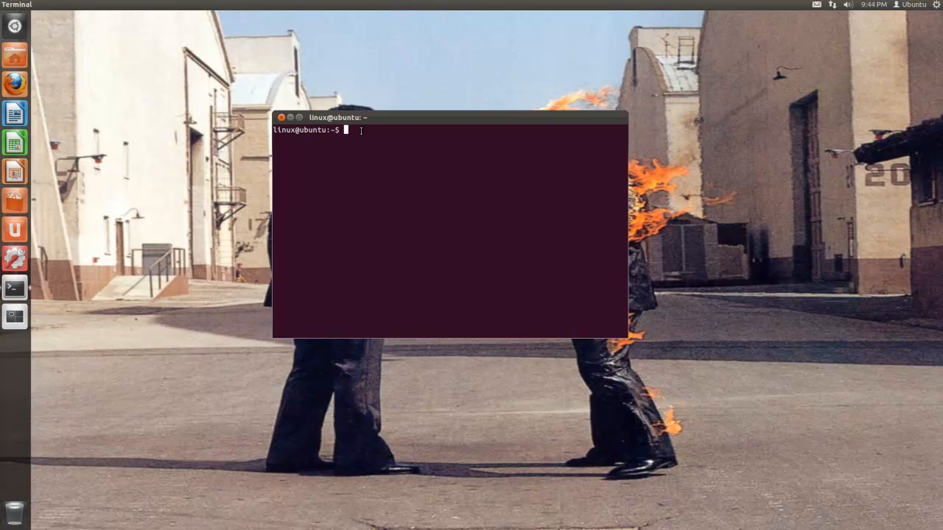
text(pwd)
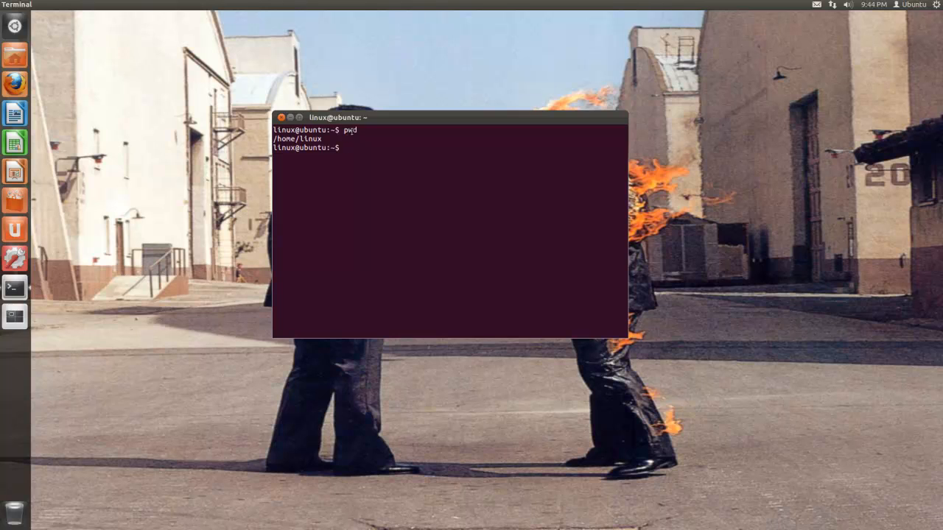
triple_click(297, 139)
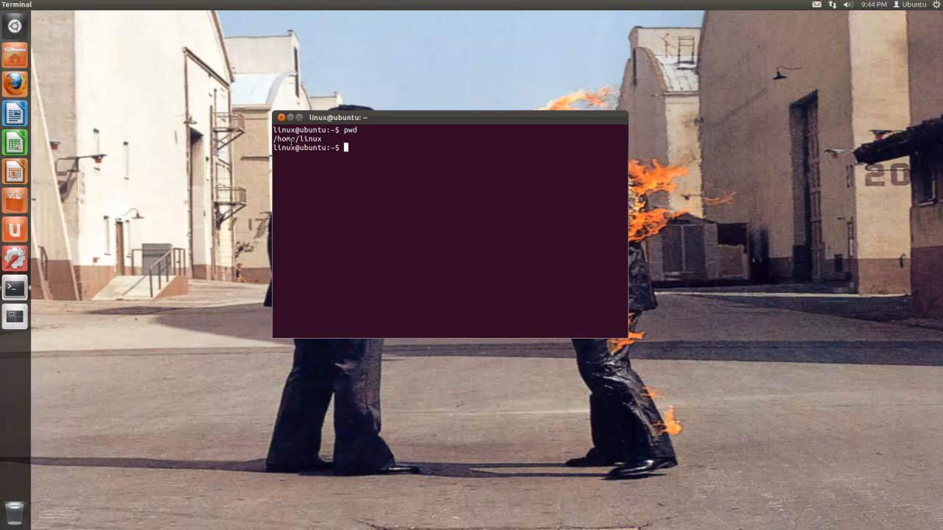
mouse_move(15, 53)
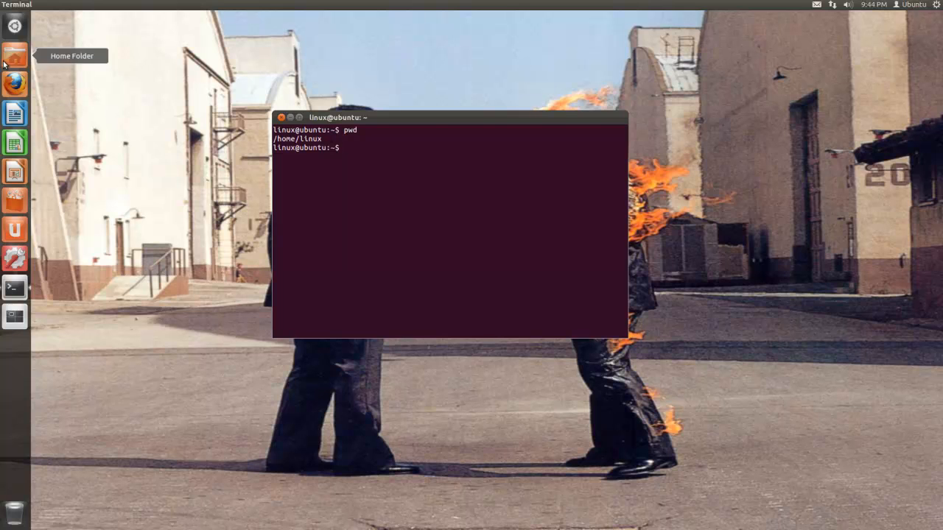
click(15, 56)
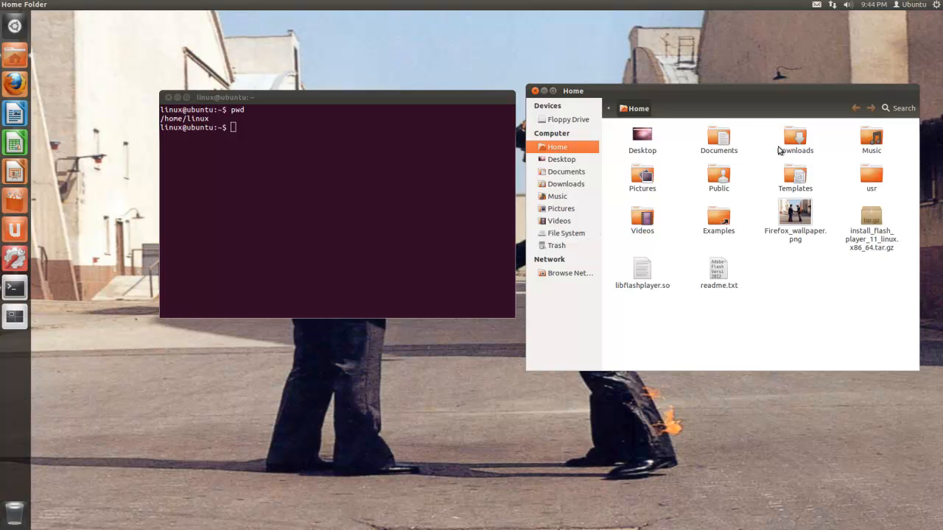
mouse_move(840, 277)
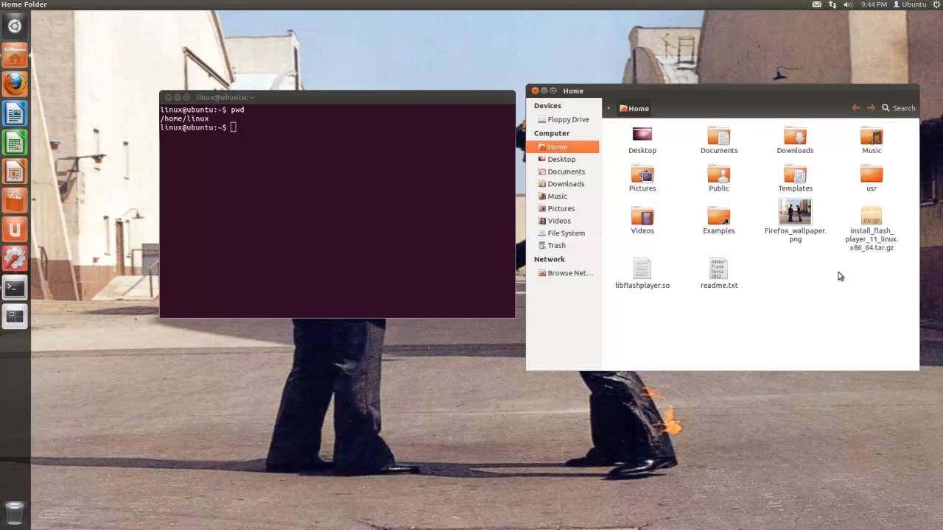
mouse_move(359, 174)
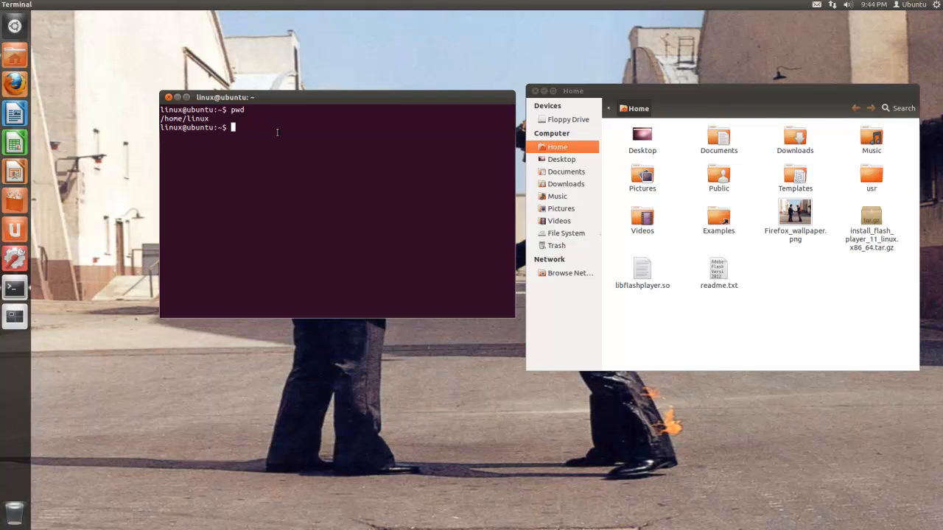
text(ls)
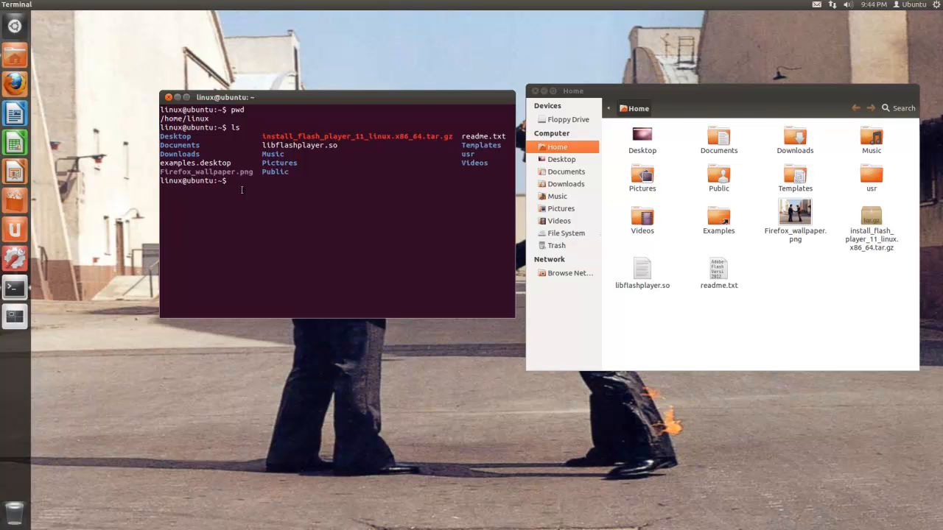
- Change into Desktop, list it, and create a Test folder there with mkdir
text(cd)
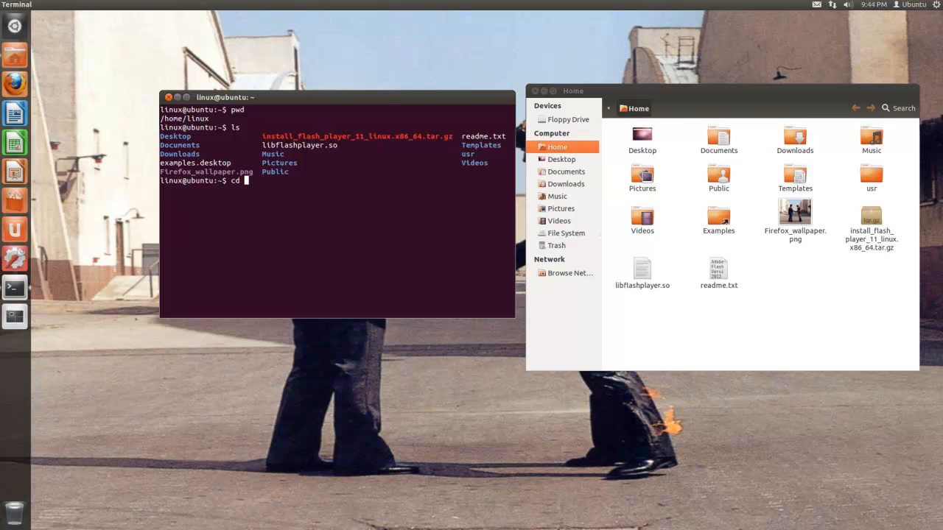
text(Desktop)
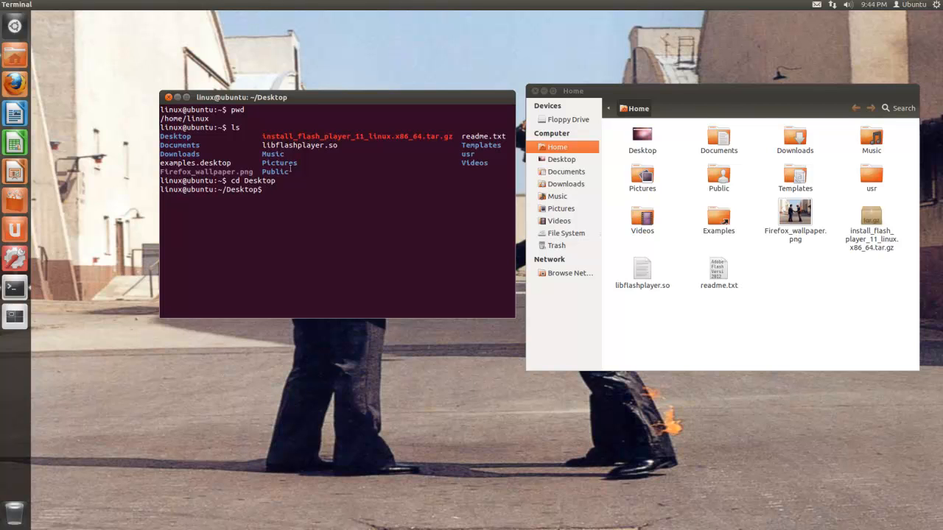
text(ls)
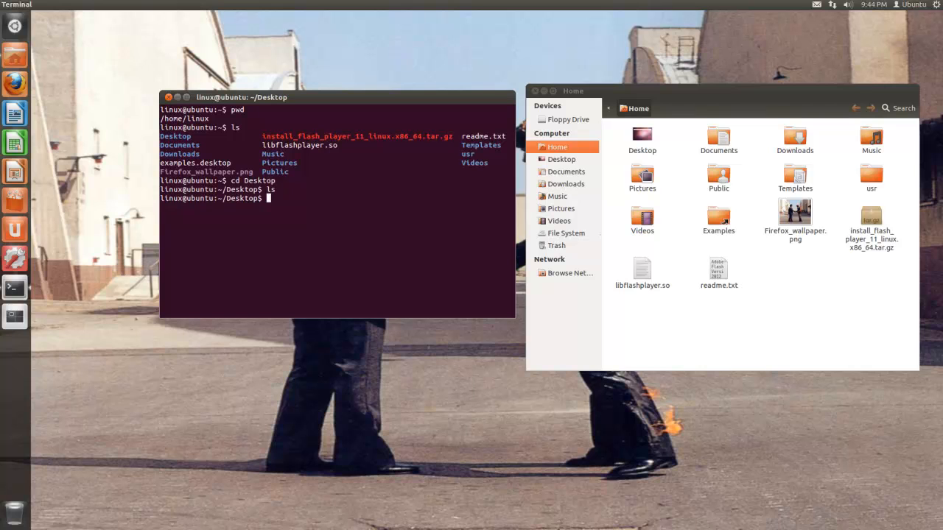
drag(241, 97, 292, 327)
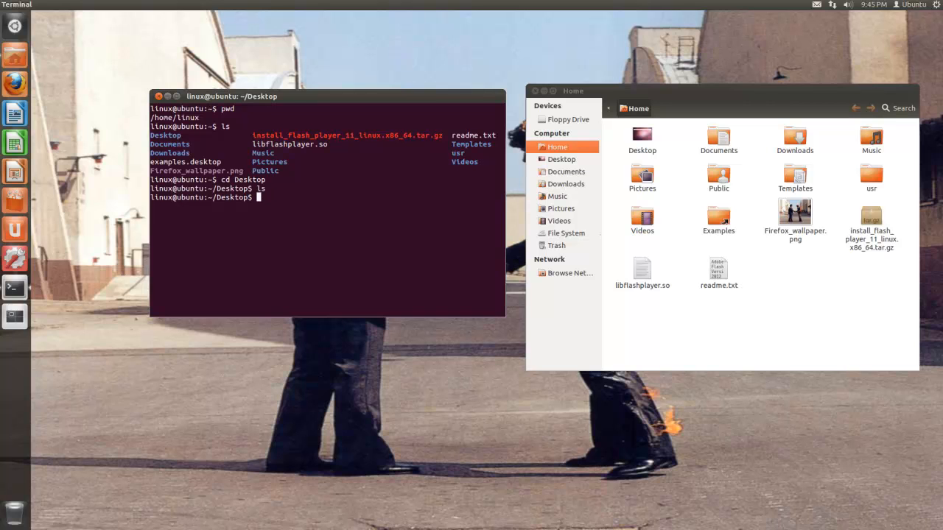
text(mkdir)
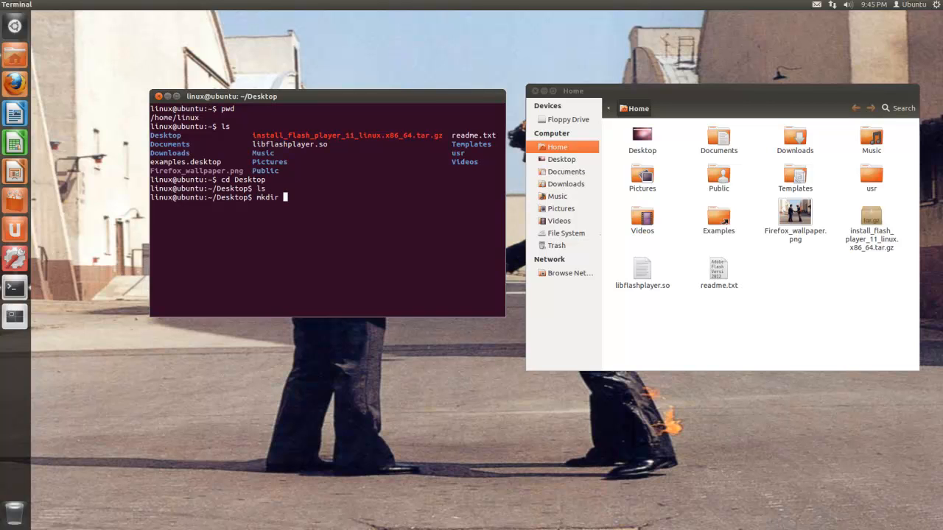
text(Test)
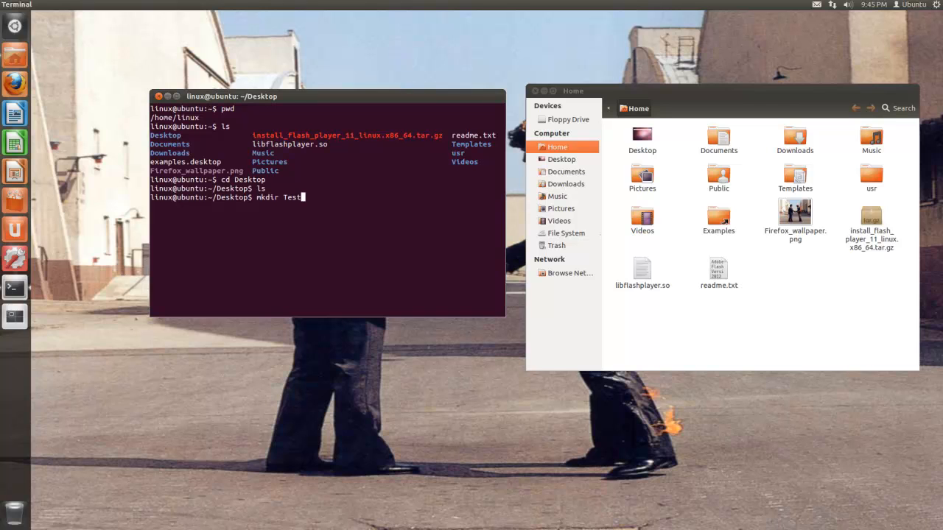
key(Return)
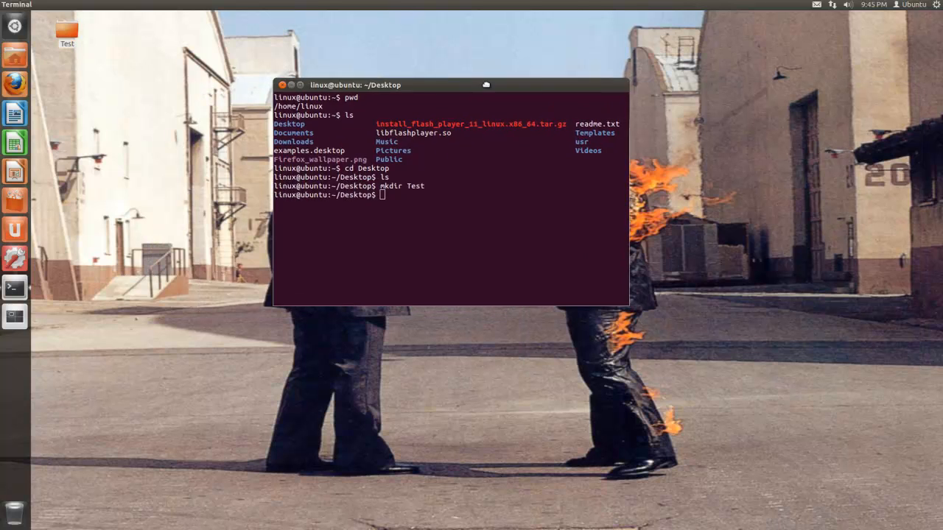
- Remove the Test folder with rmdir, return home with cd, and list its contents
drag(355, 84, 390, 71)
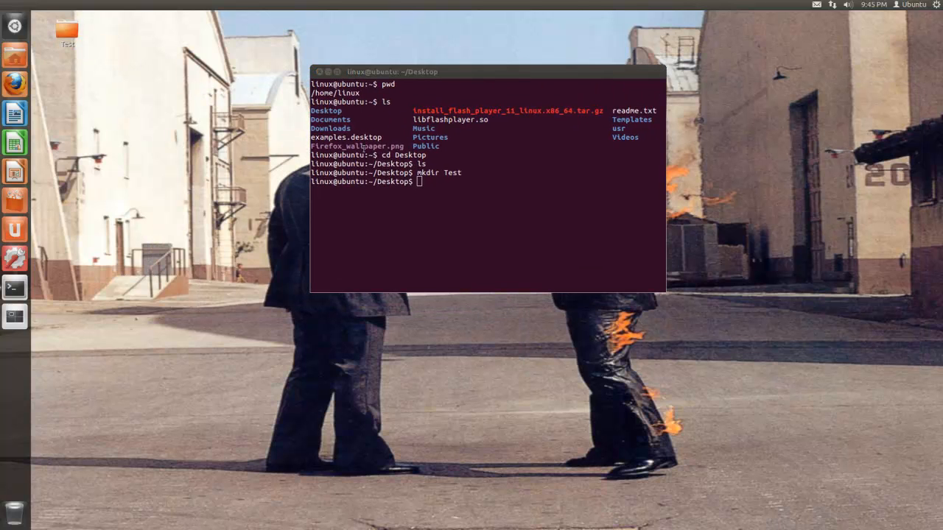
text(rm)
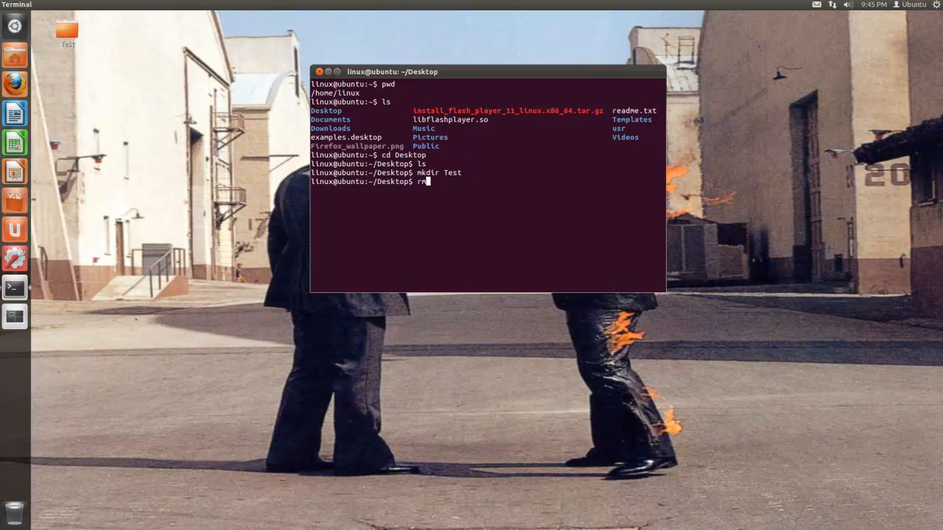
text(dir)
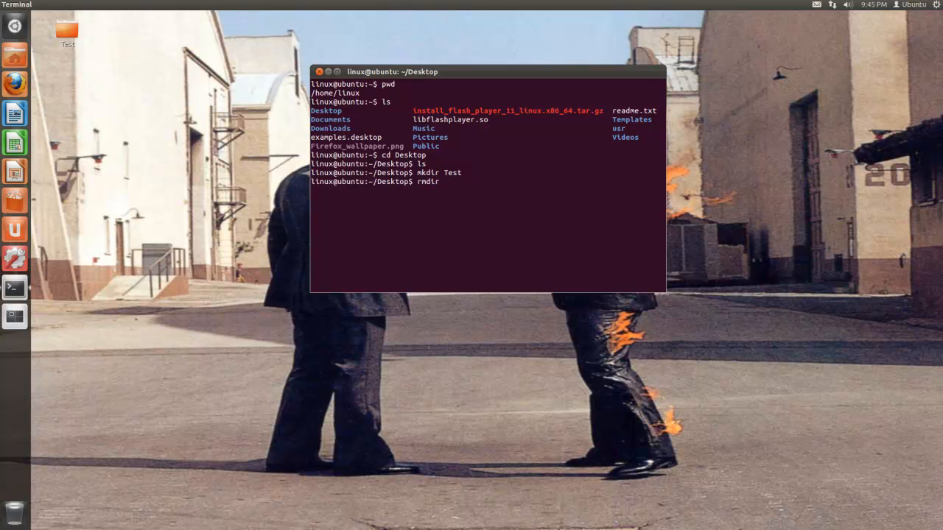
text(Test)
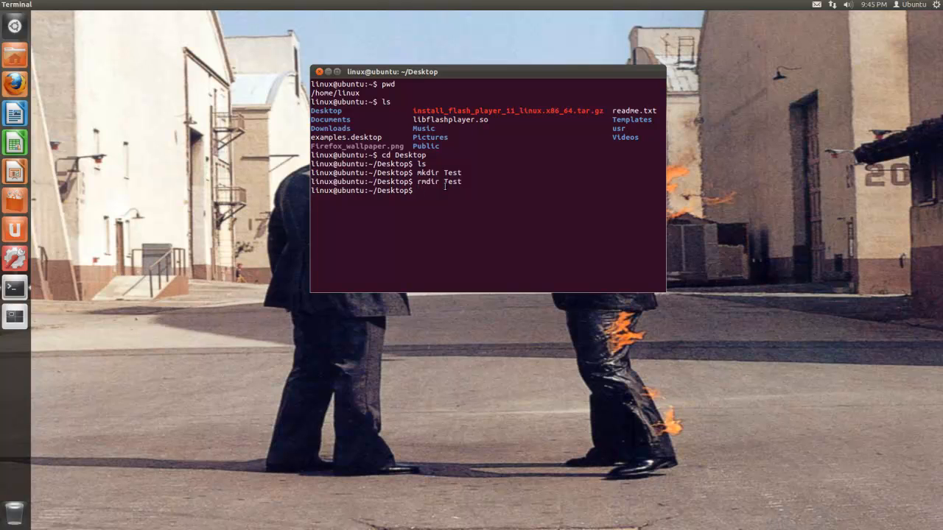
text(cd -)
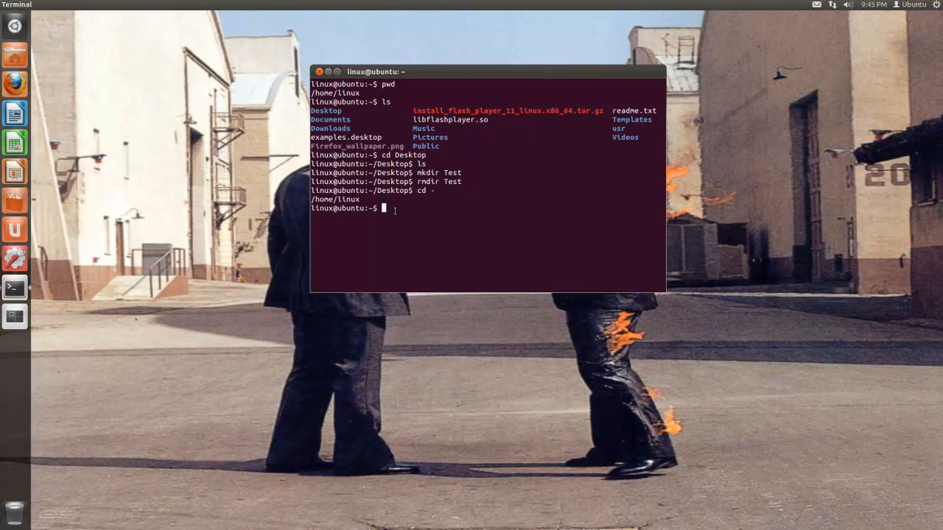
text(ls)
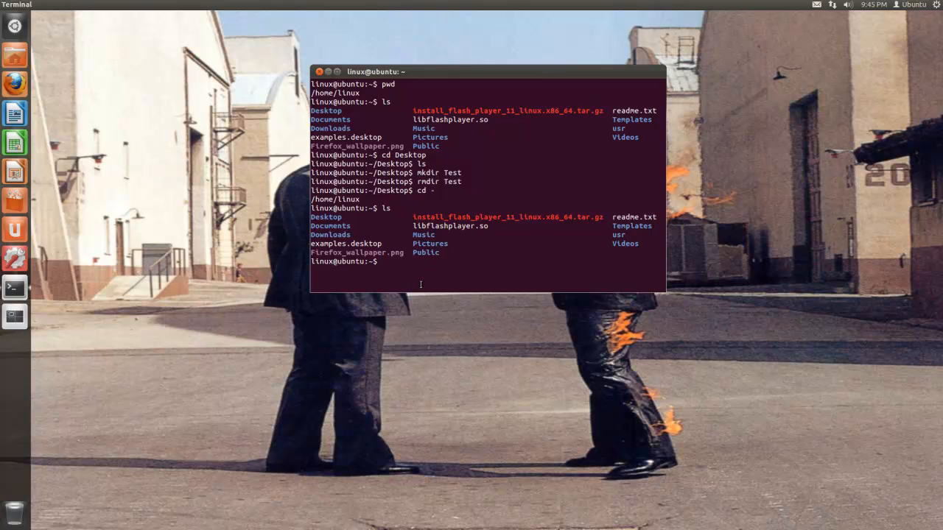
mouse_move(414, 73)
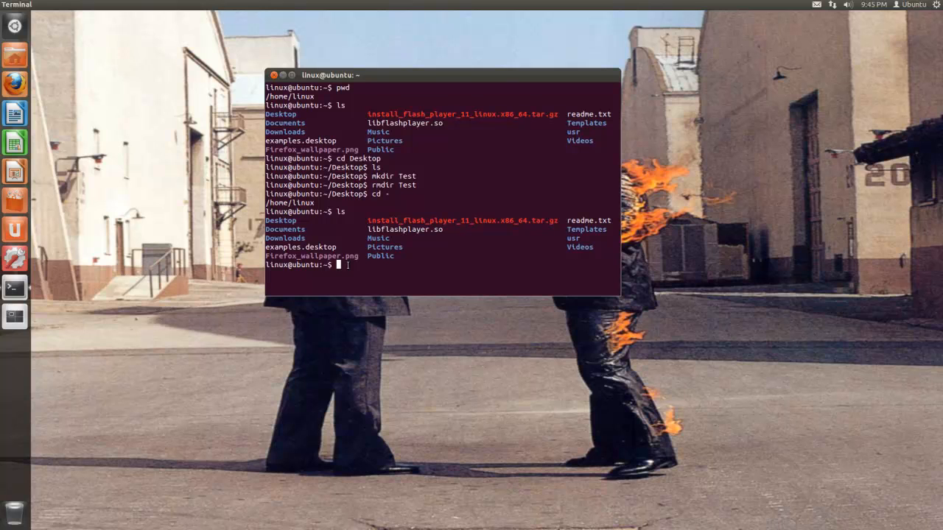
- Run firefox from the shell so the browser starts and its Gtk warnings print
text(firefox)
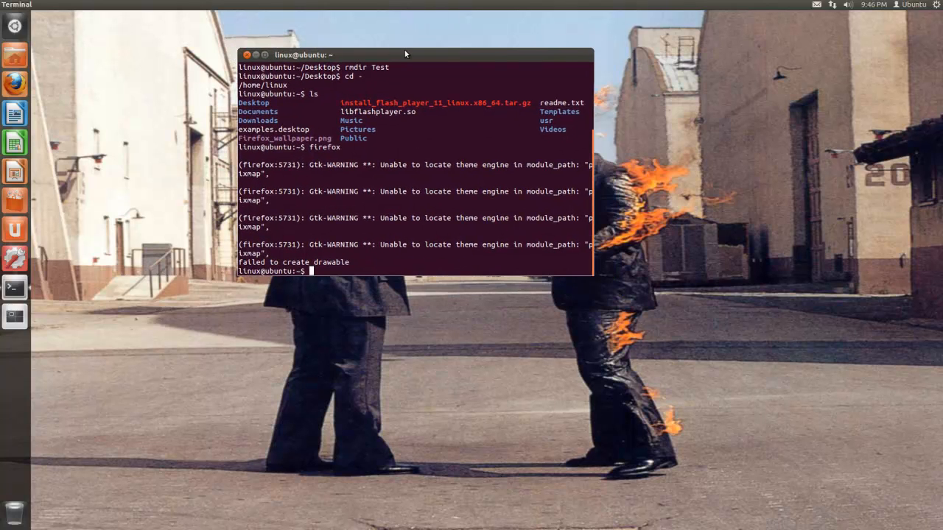
- Find codeblocks missing, then install it with sudo apt-get install codeblocks
text(c)
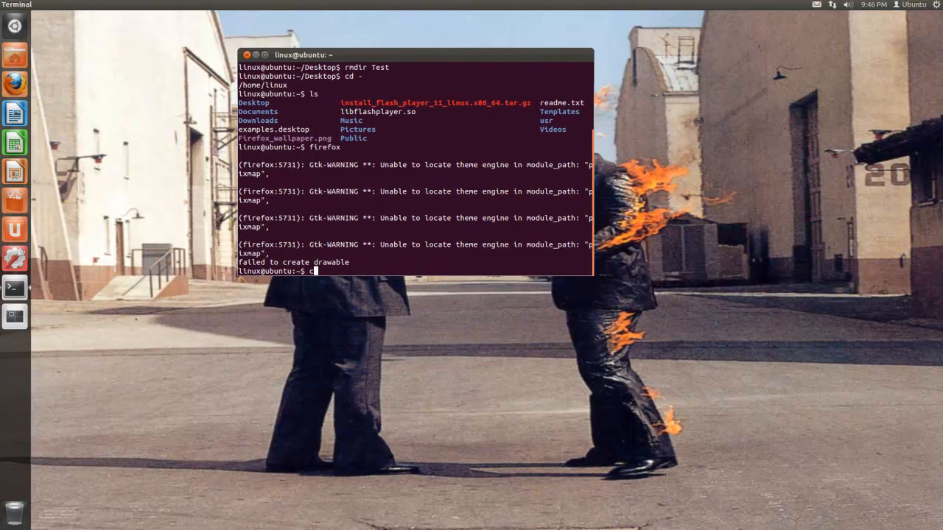
text(codeblocks)
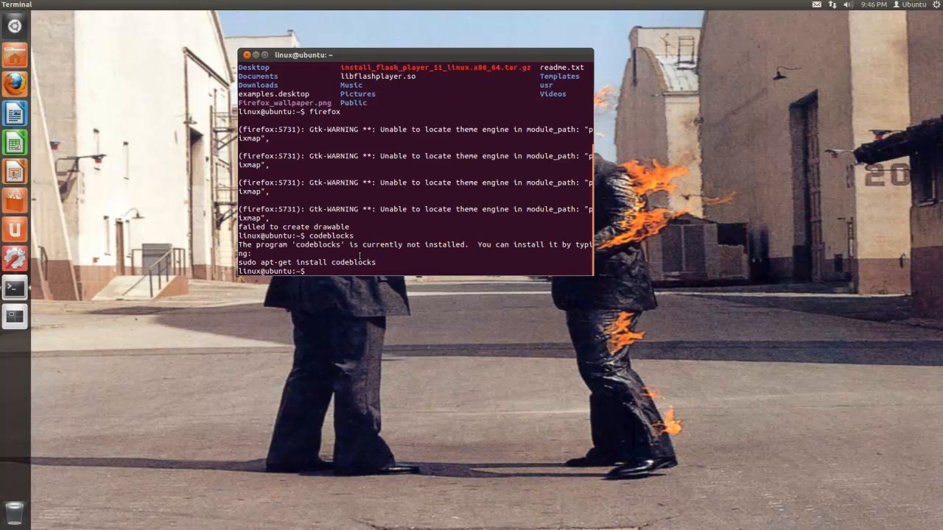
text(sudo apt-get install codebloc)
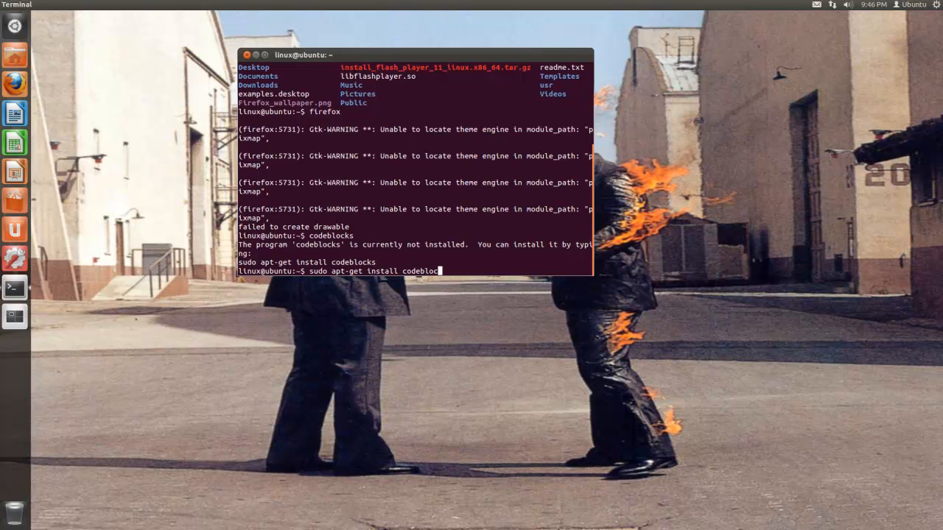
text(ks)
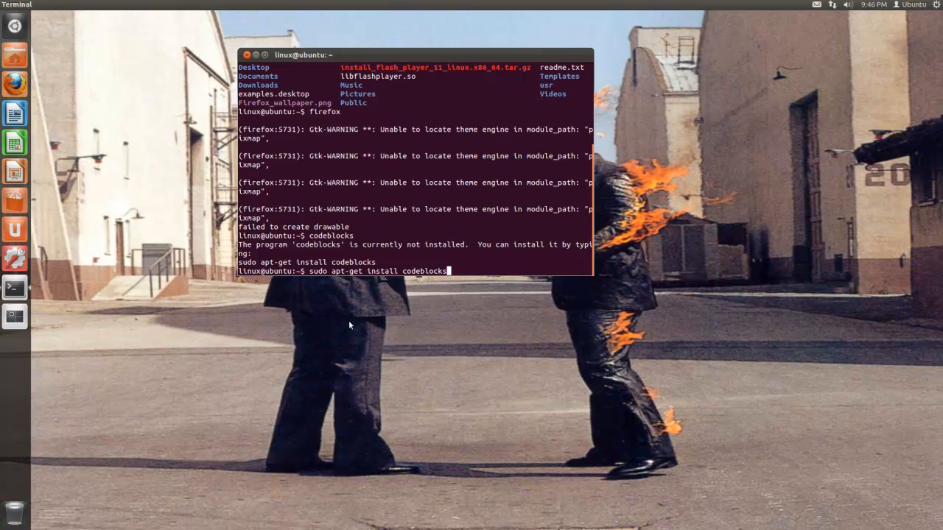
mouse_move(380, 353)
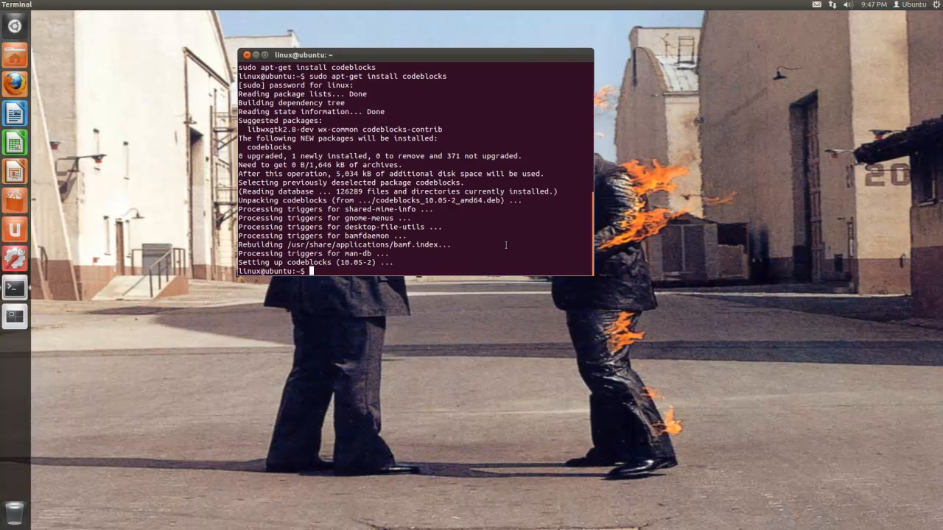
- Launch the newly installed codeblocks, then stop it to get the prompt back
text(codeblo)
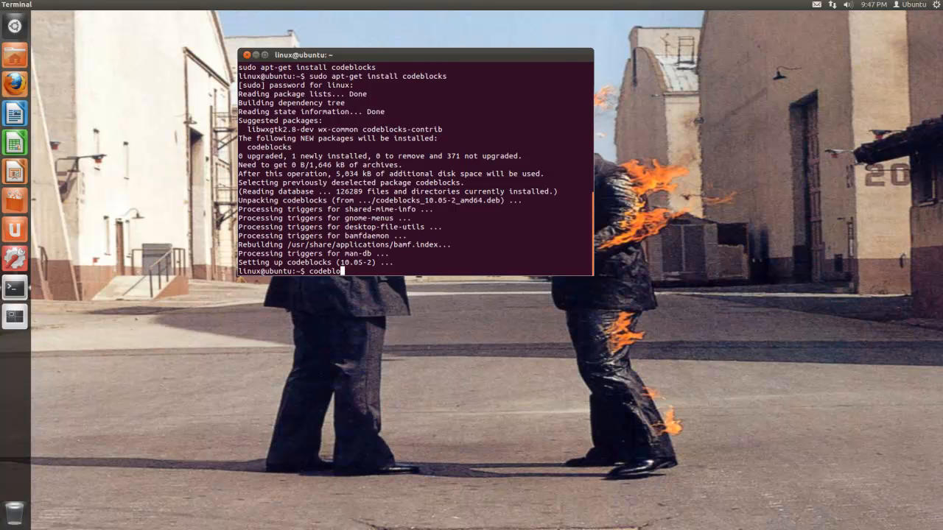
key(Return)
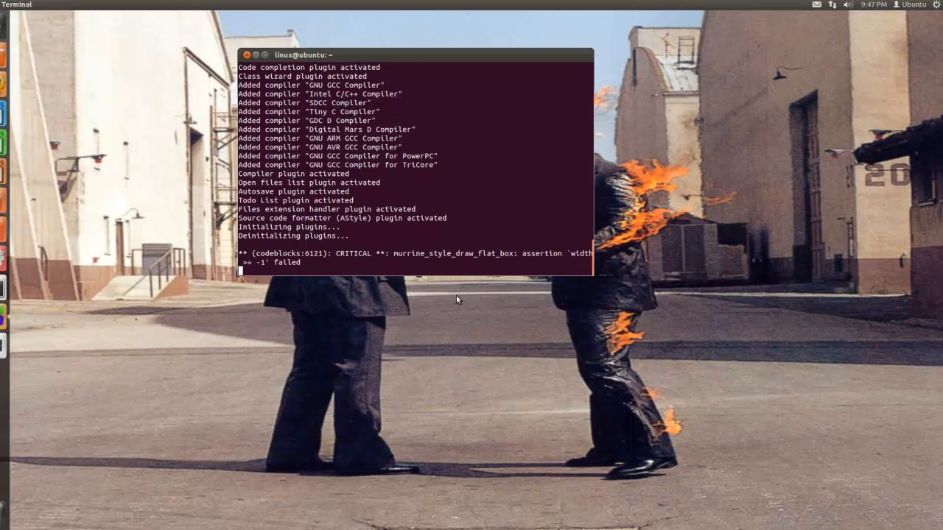
key(Return)
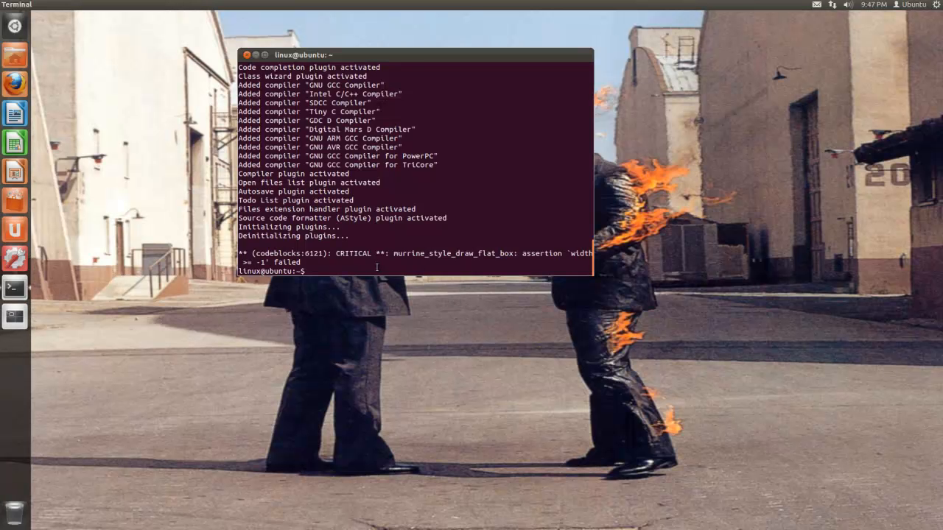
- Uninstall codeblocks with sudo apt-get remove codeblocks, answering y to confirm
text(sudo)
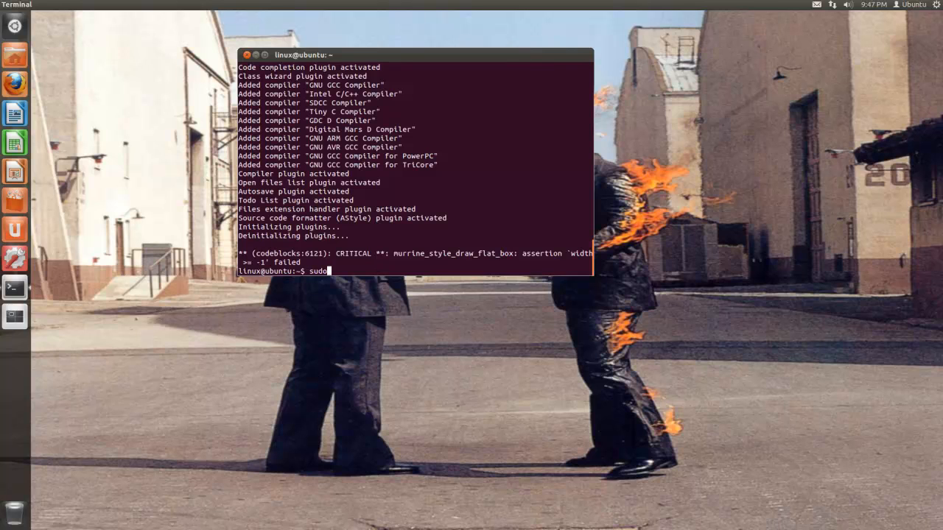
text(apt-)
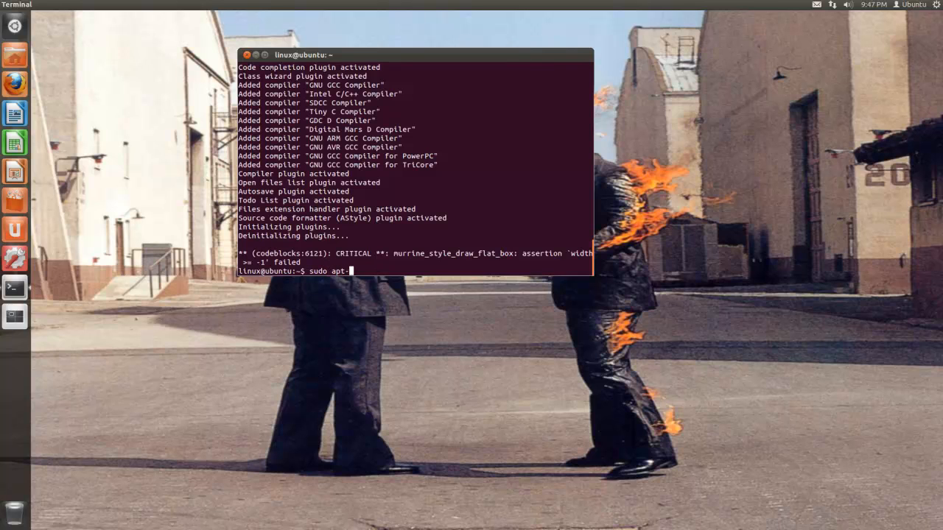
text(get remove)
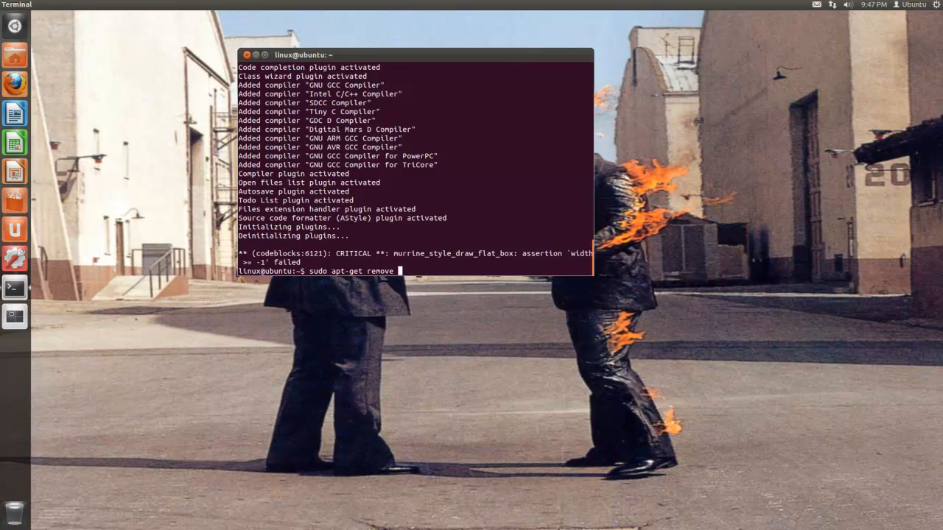
text(codeblocks)
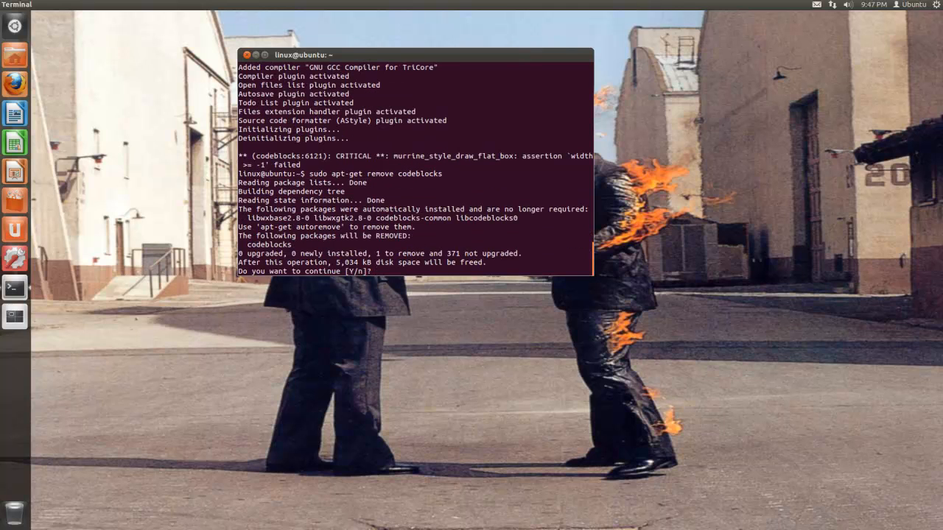
text(y)
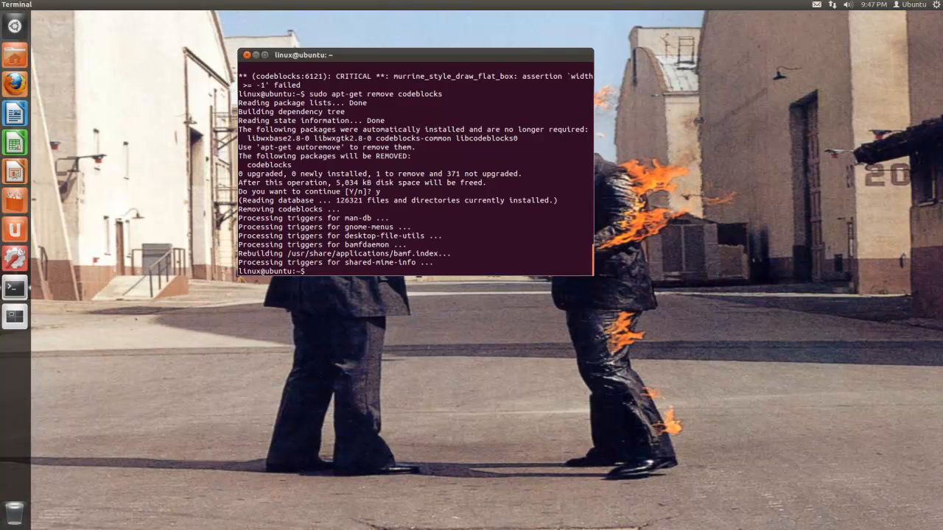
- Confirm codeblocks no longer runs, then exit the shell to close the terminal
text(codeblocks)
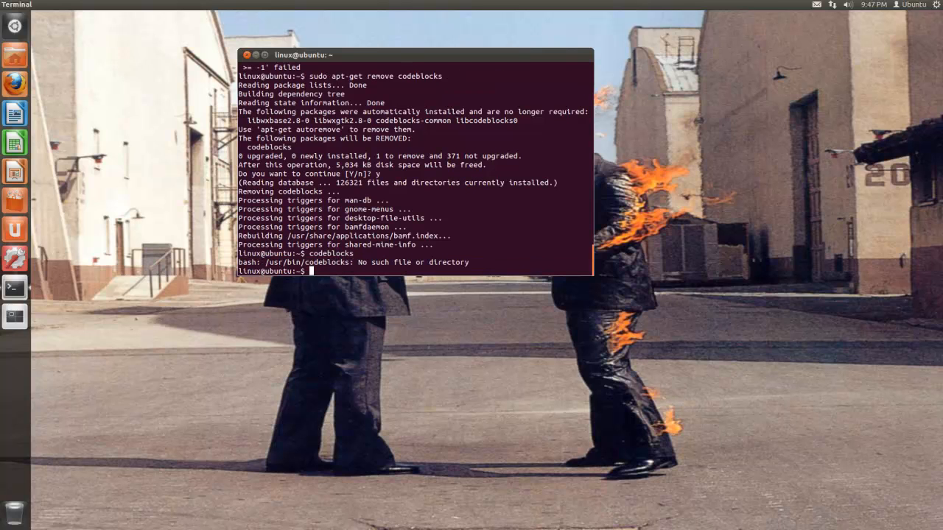
text(exit)
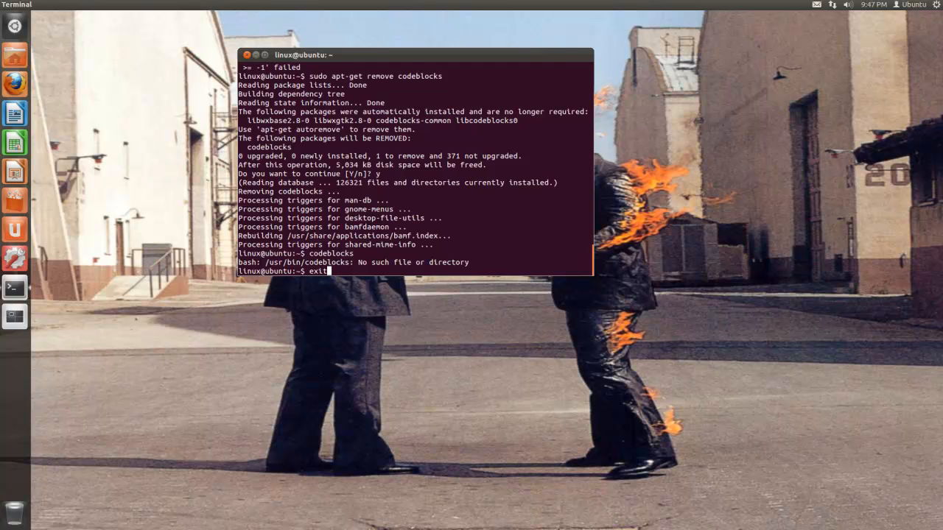
key(Return)
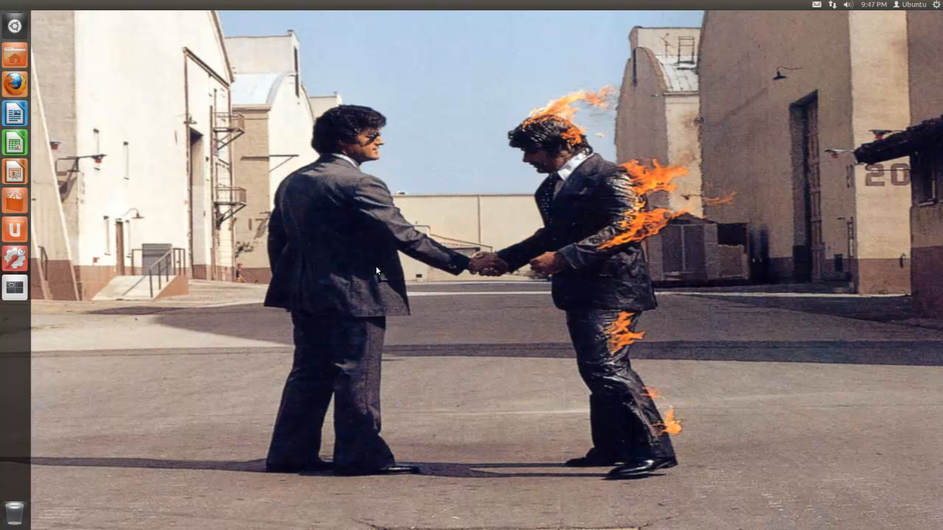